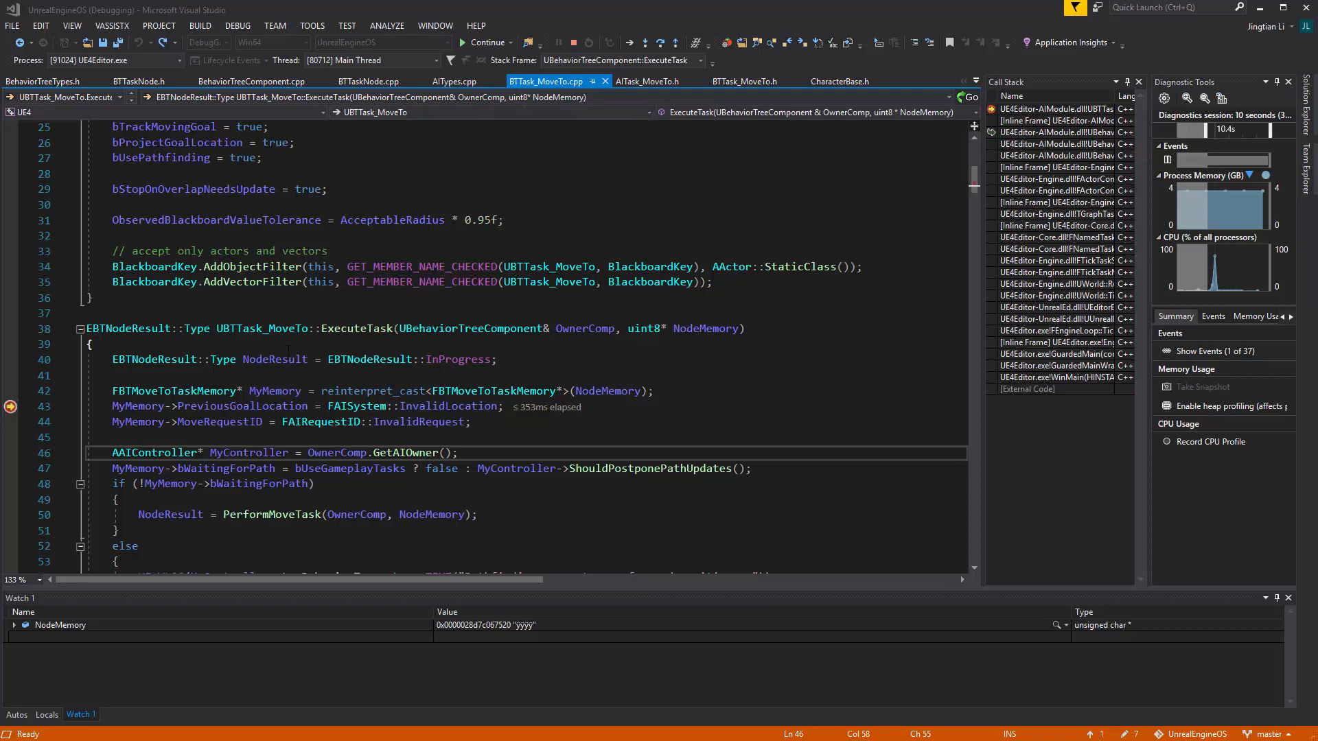
Review FBTMoveToTaskMemory struct and GetInstanceMemorySize declaration in BTTask_MoveTo.h
left_click_drag(398, 328, 614, 328)
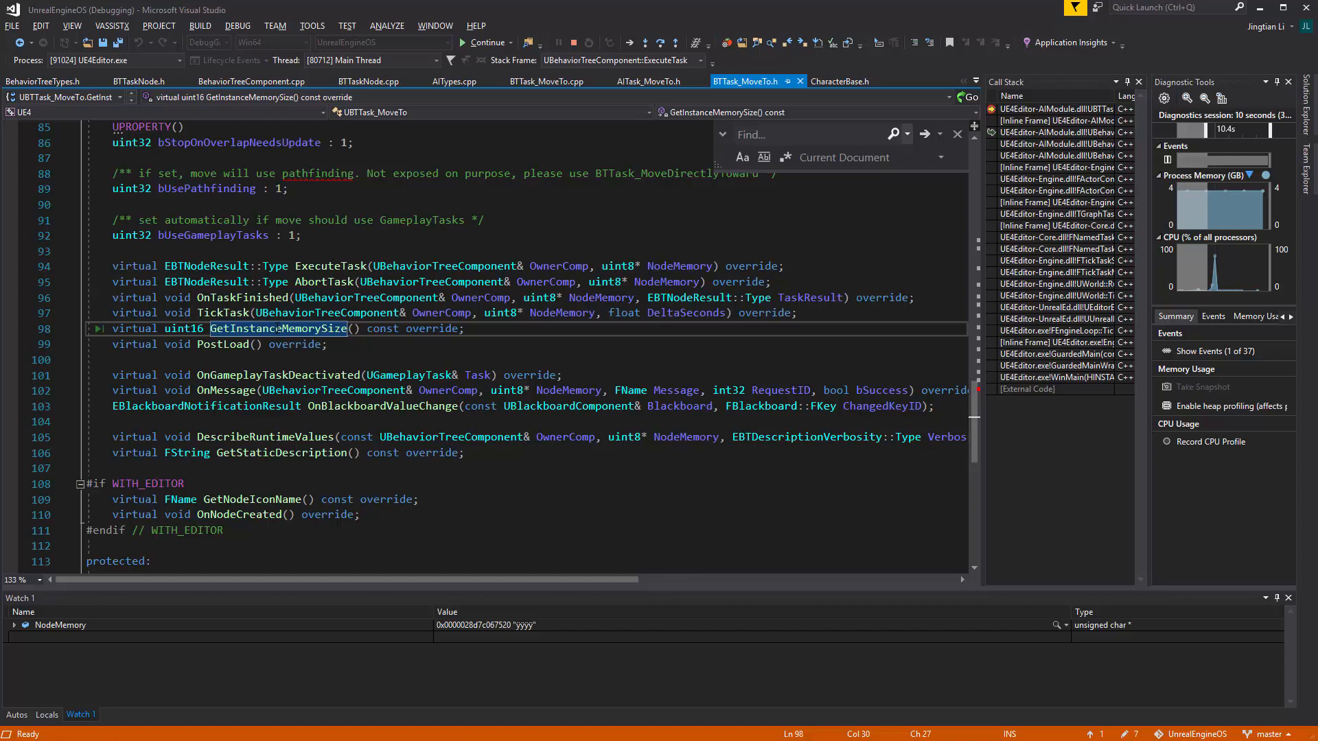
left_click(546, 81)
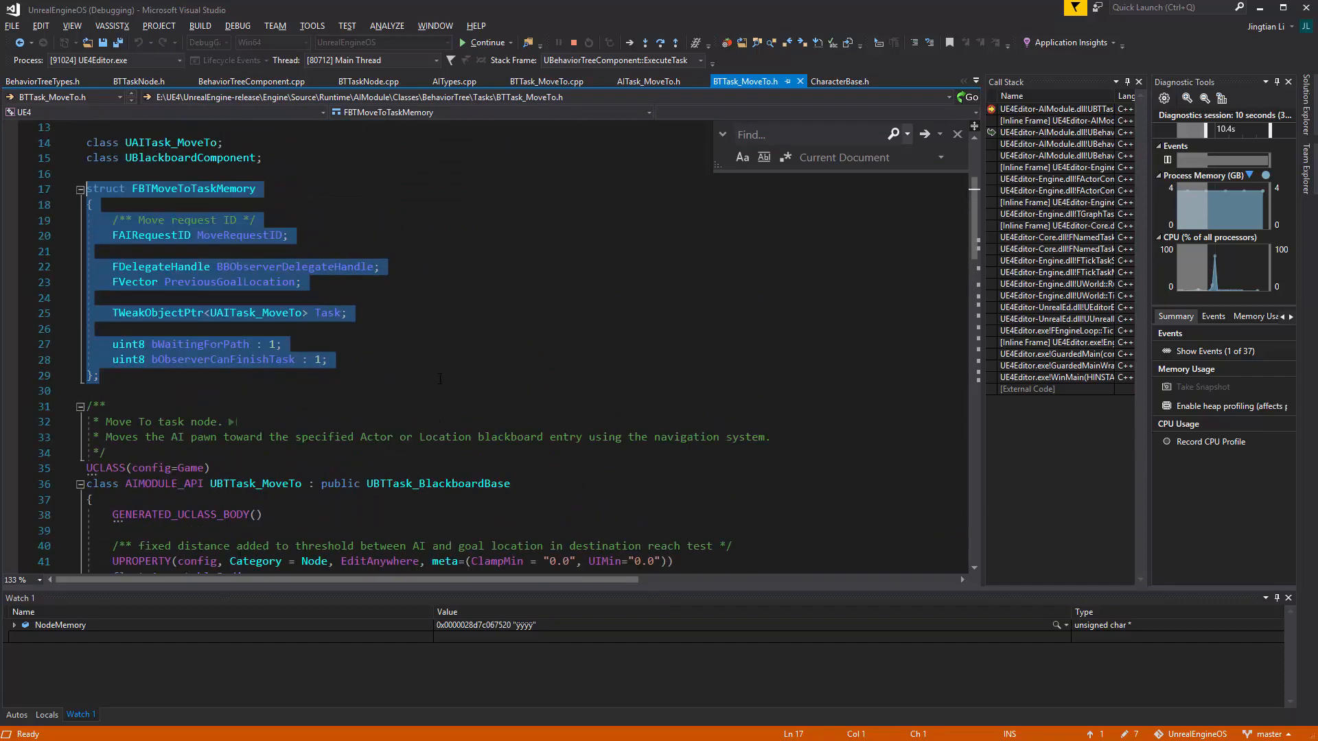
scroll("down", 3)
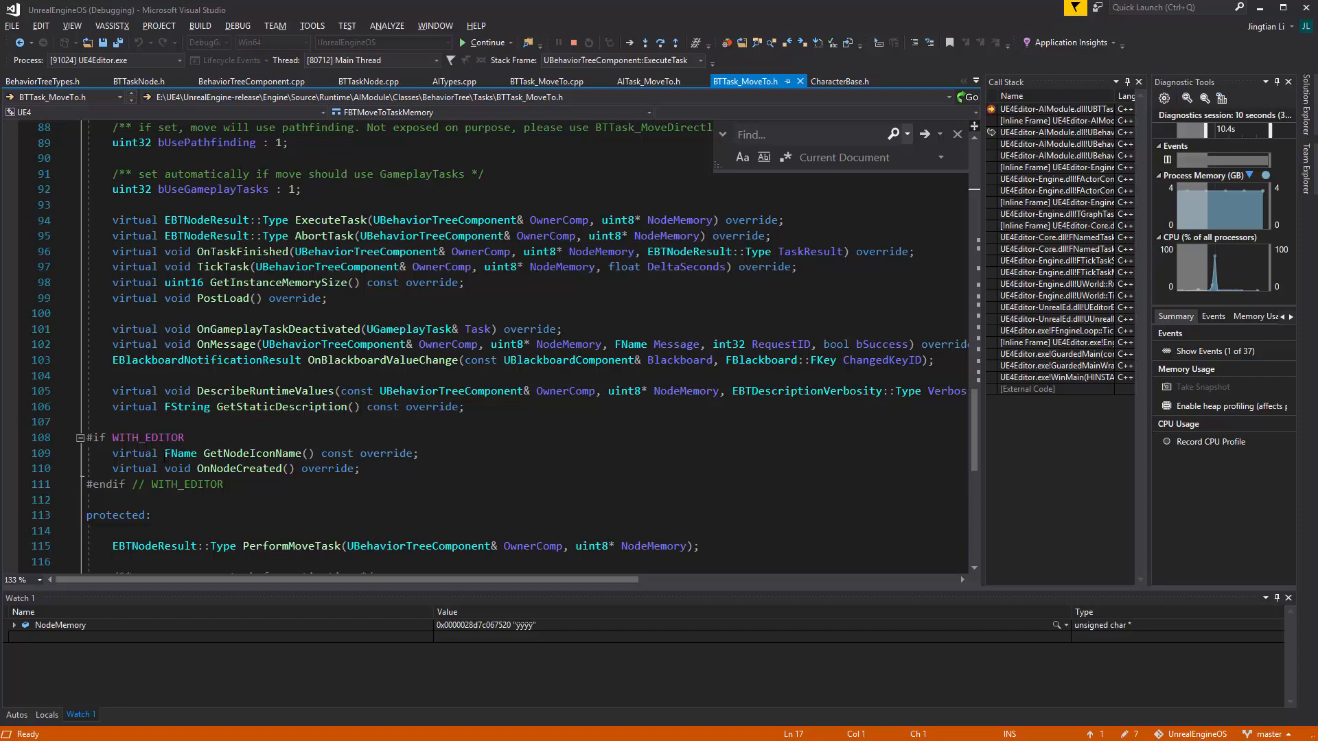
scroll("down", 3)
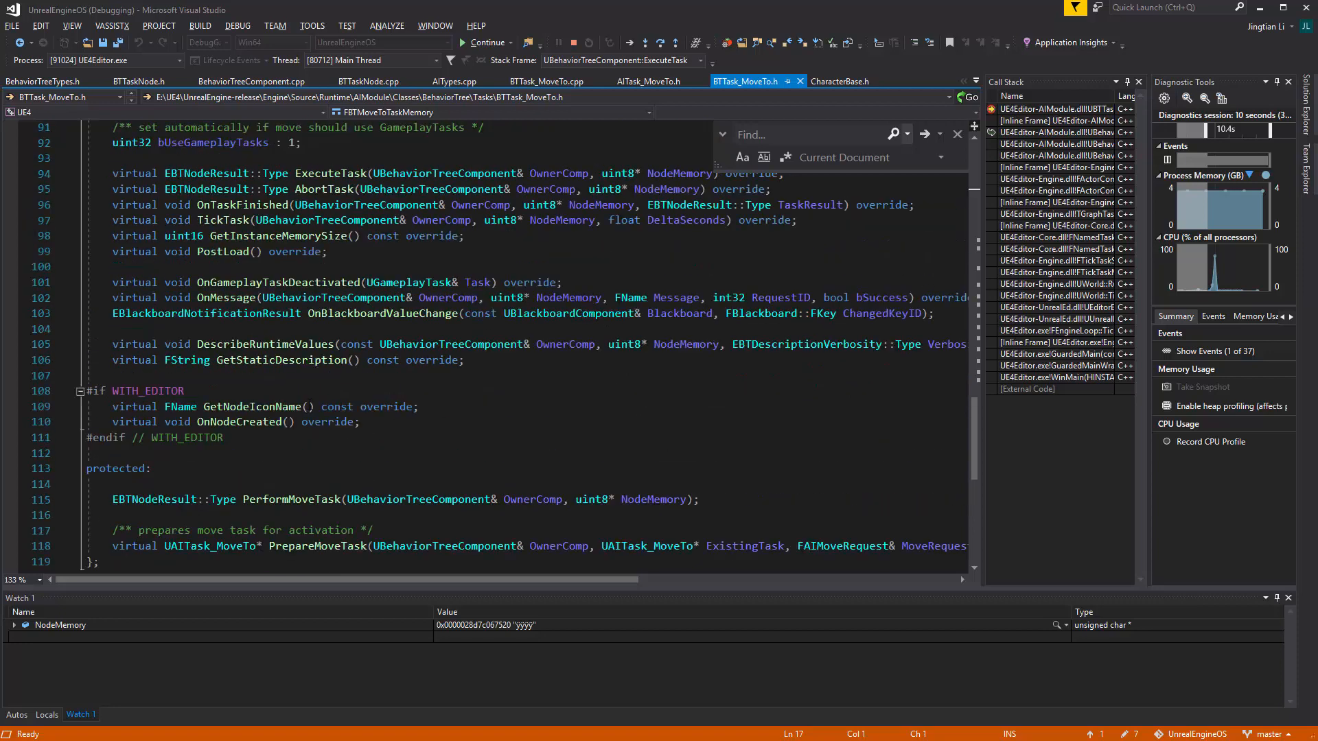
scroll("up", 3)
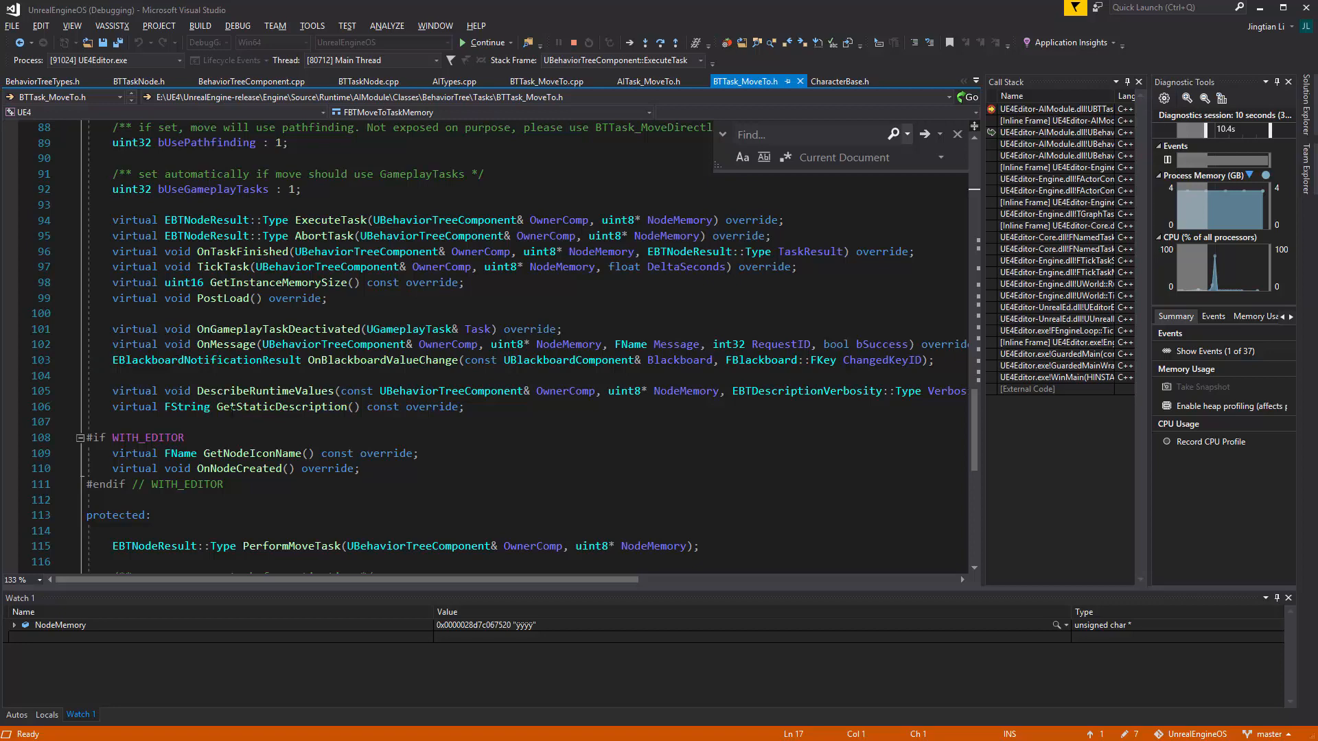
Highlight NodeMemory's cast to FBTMoveToTaskMemory and PreviousGoalLocation usage in ExecuteTask
double_click(275, 283)
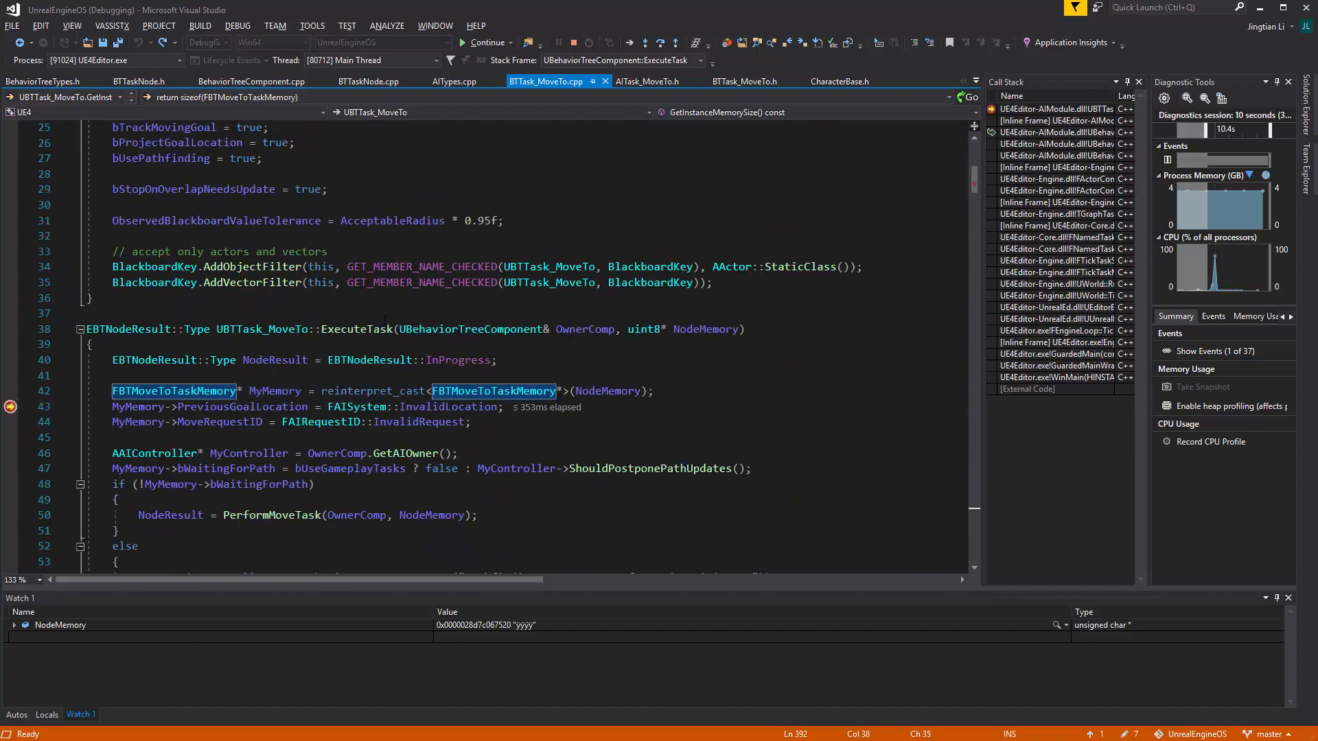
double_click(706, 328)
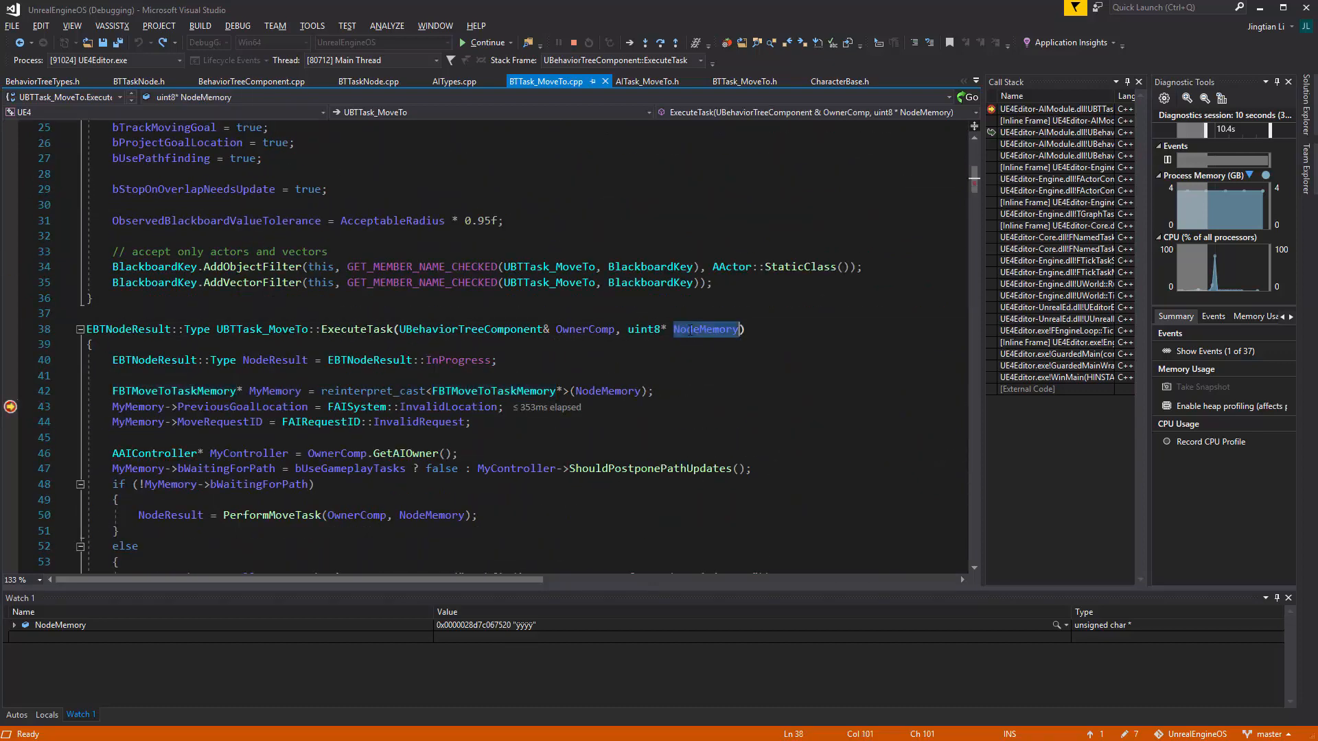
double_click(706, 328)
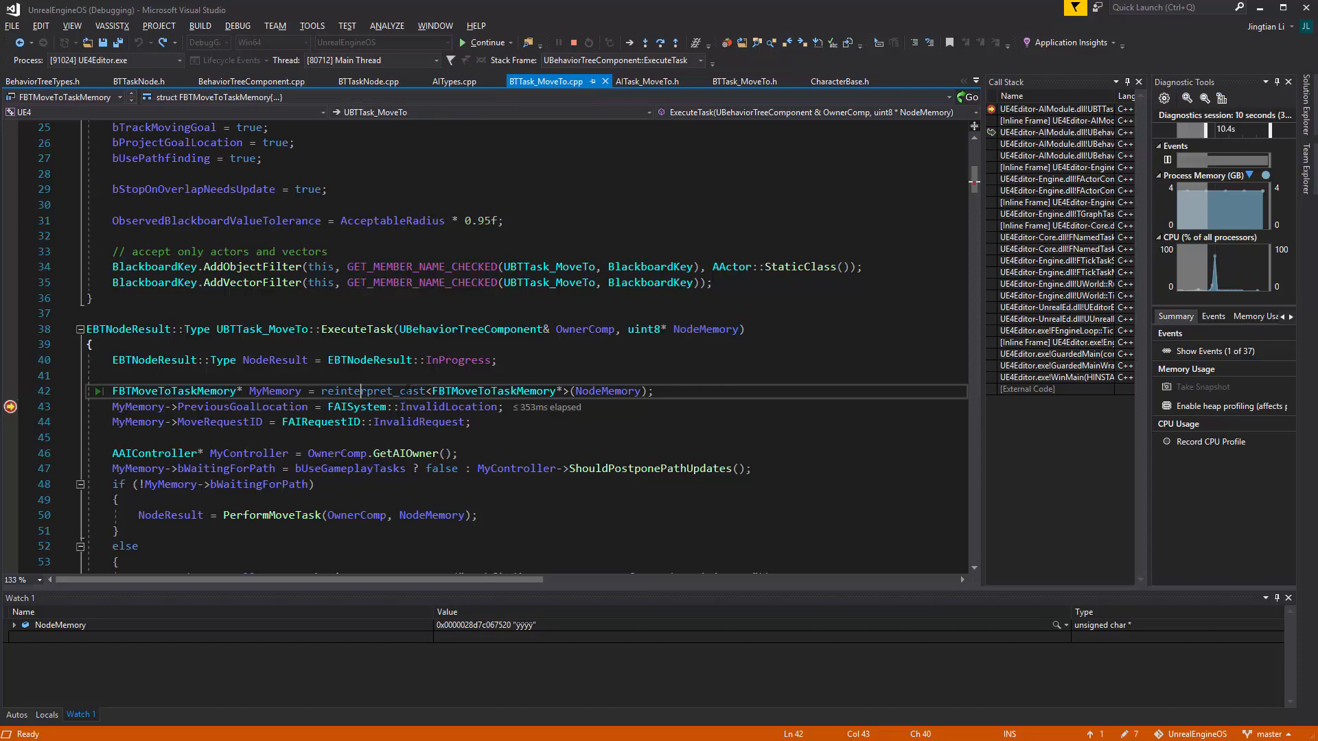
double_click(373, 391)
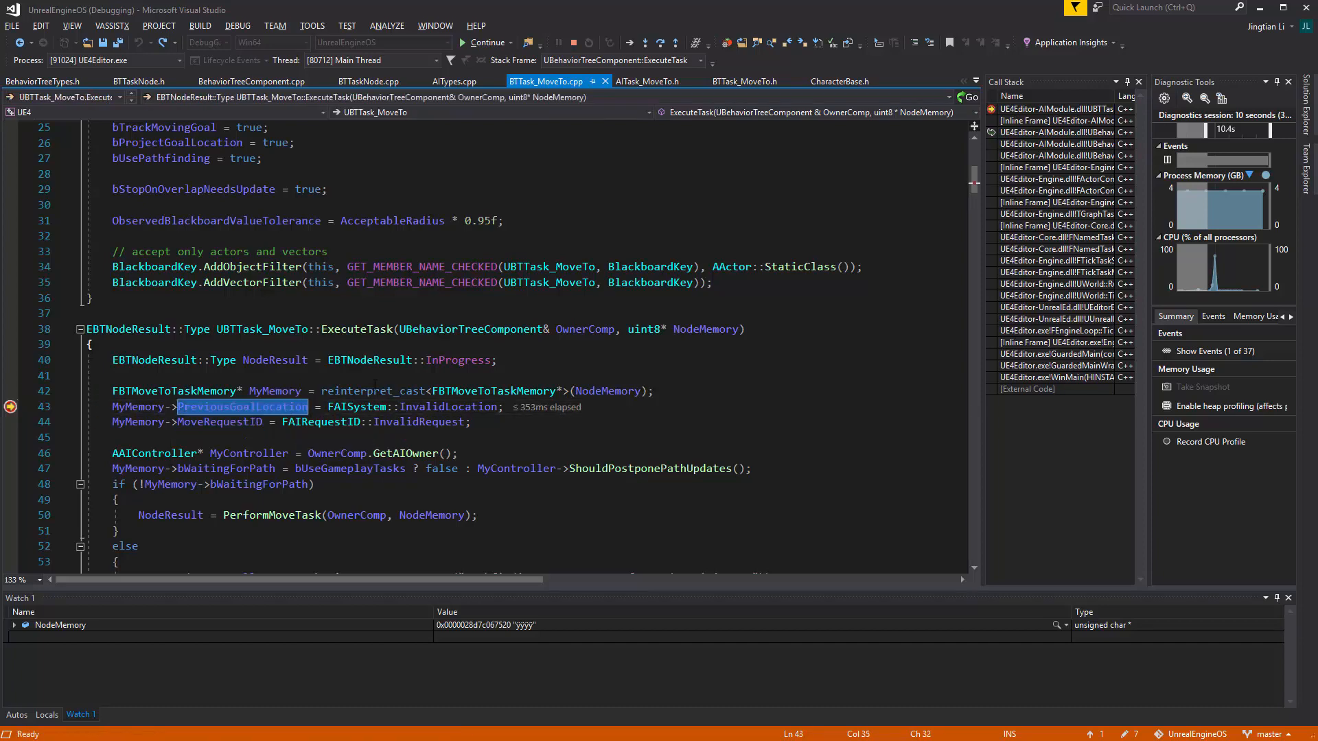
double_click(373, 391)
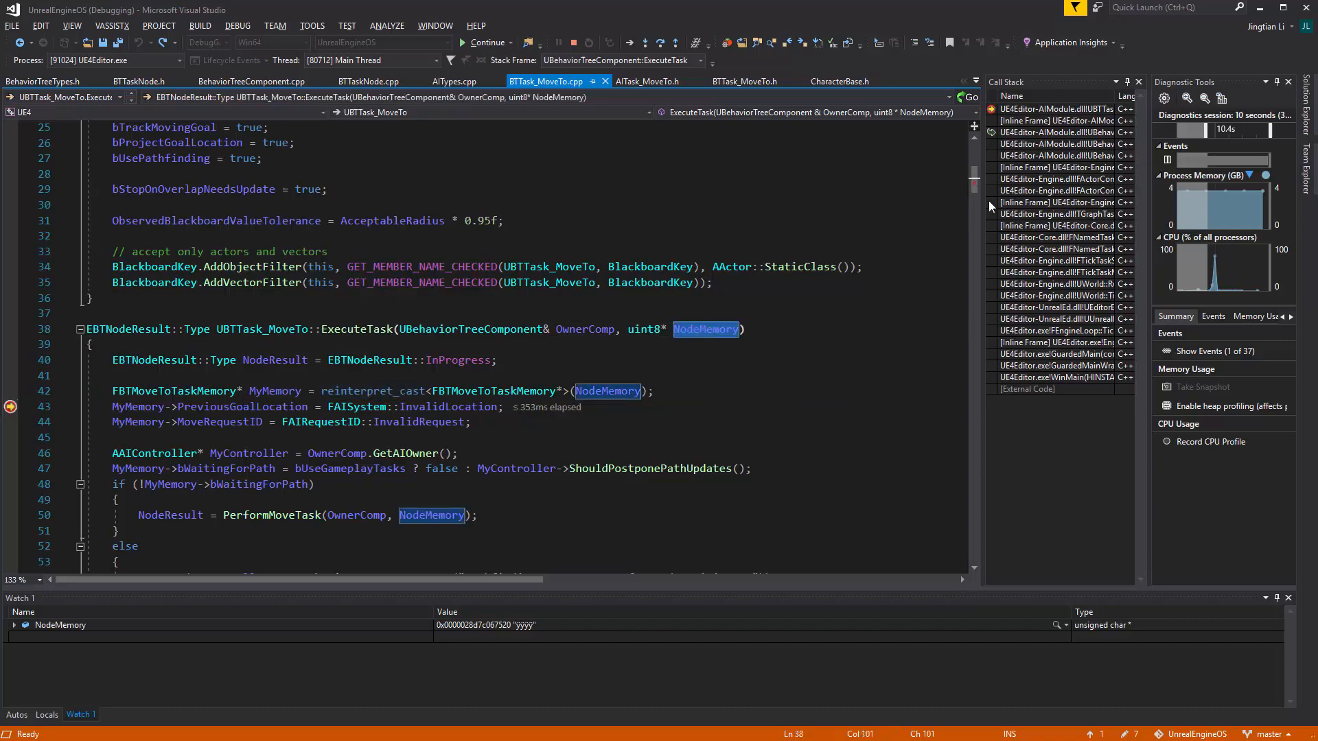
Find all ten references to GetInstanceMemorySize returning sizeof(FBTMoveToTaskMemory)
scroll("down", 3)
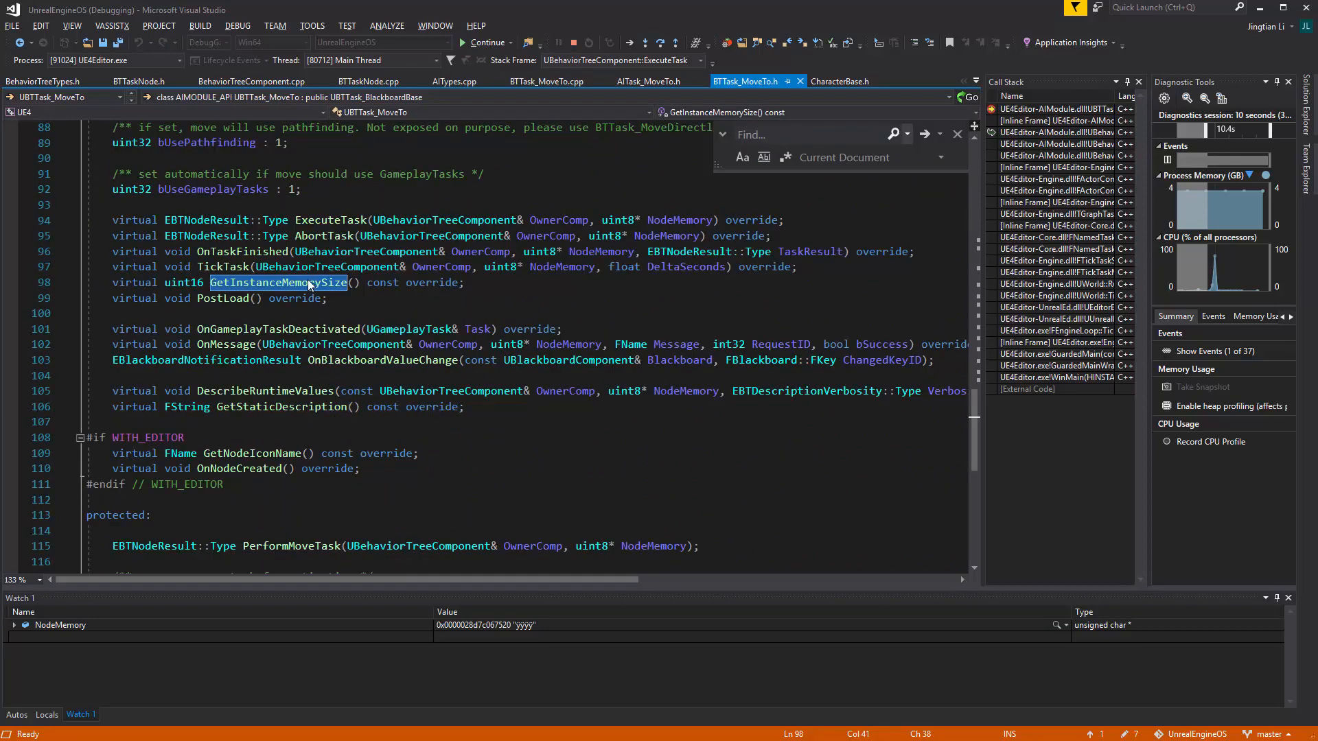
left_click(547, 81)
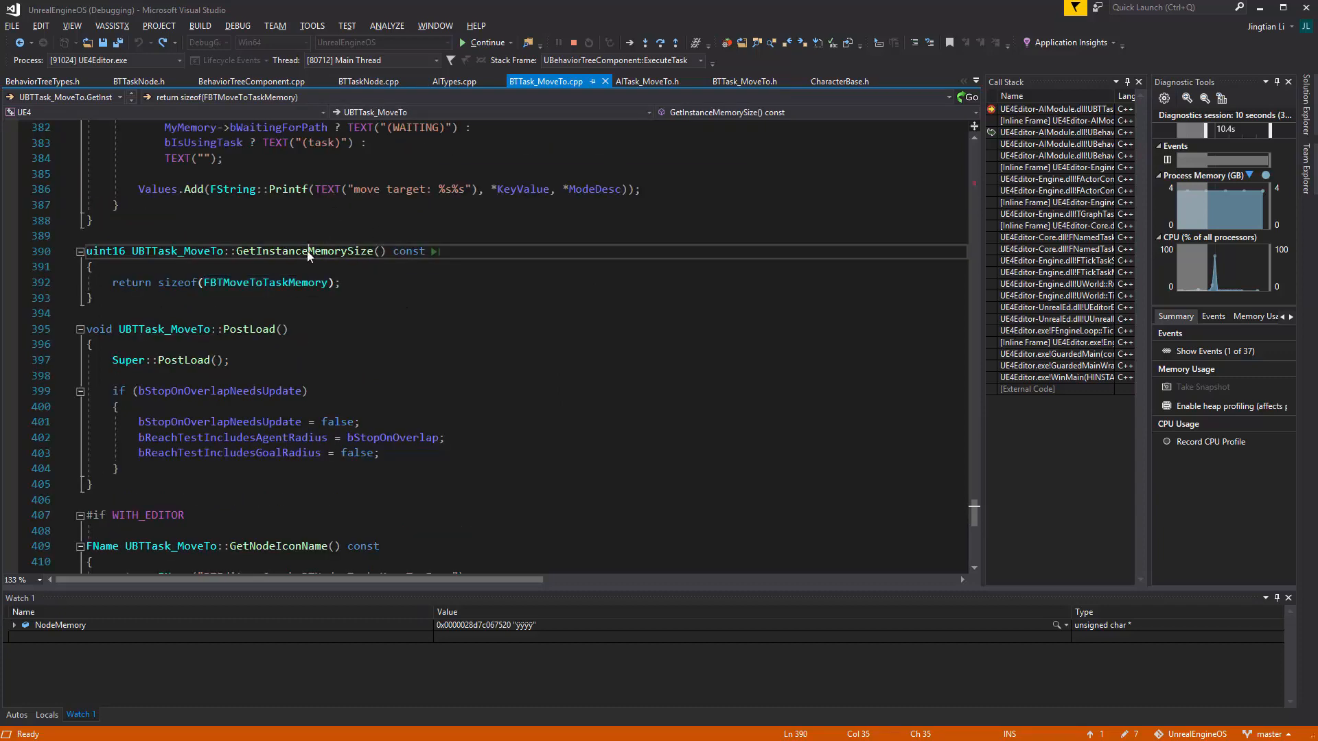
double_click(305, 250)
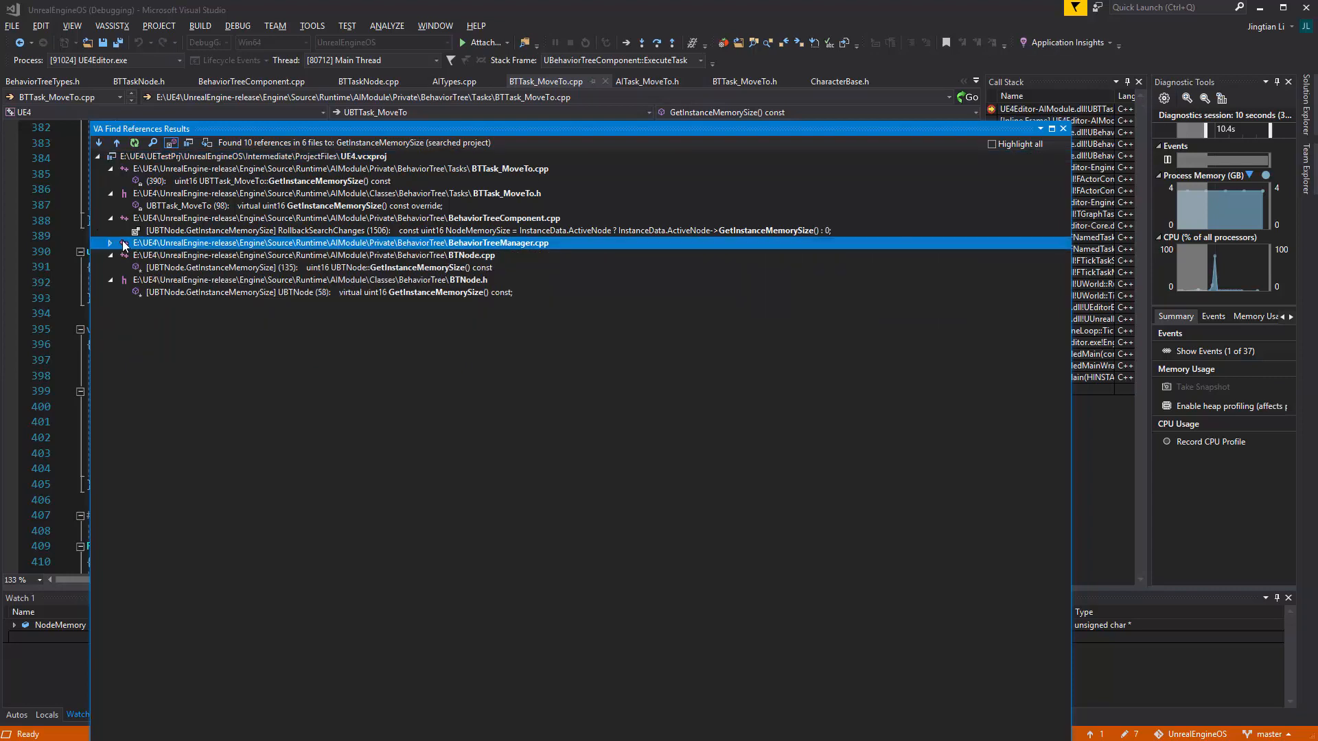
Follow the BehaviorTreeManager.cpp reference to GetInstanceMemorySize in InitializeNodeHelper, then BTNode.h GetNodeMemory
left_click(109, 243)
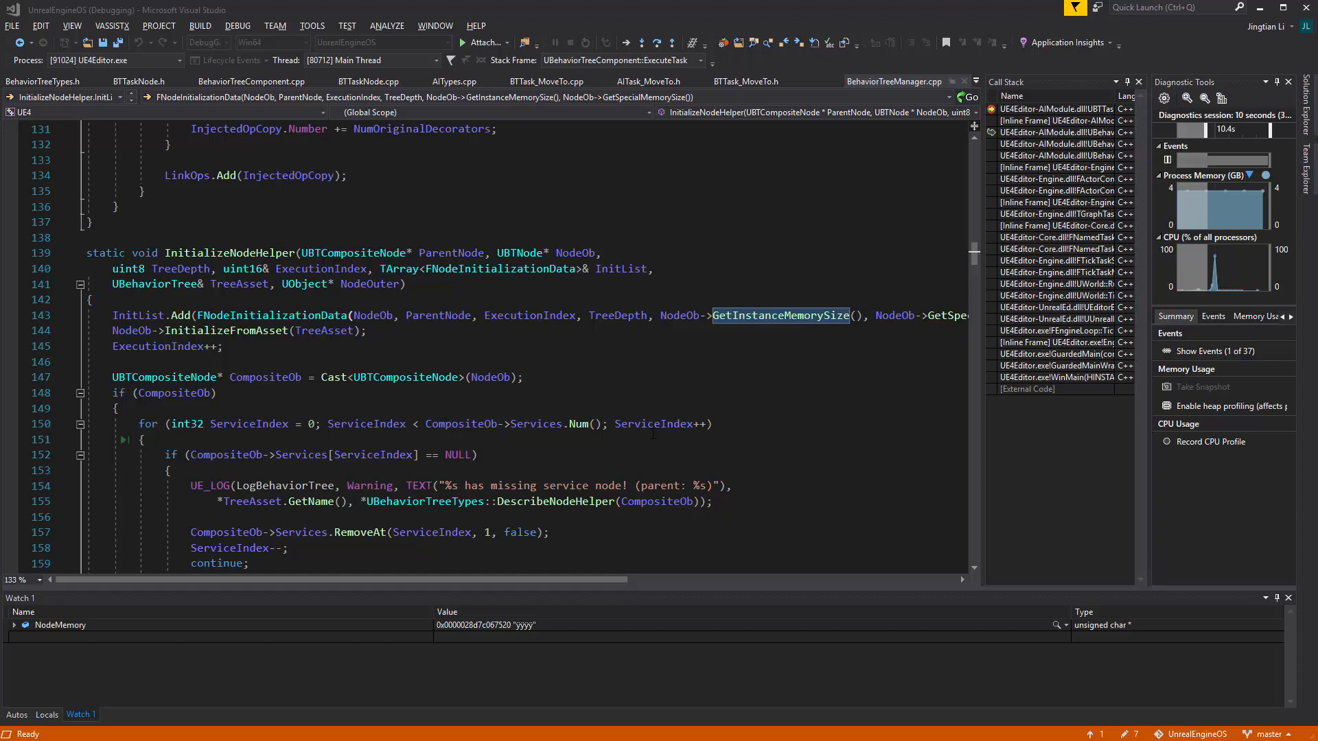
mouse_move(780, 327)
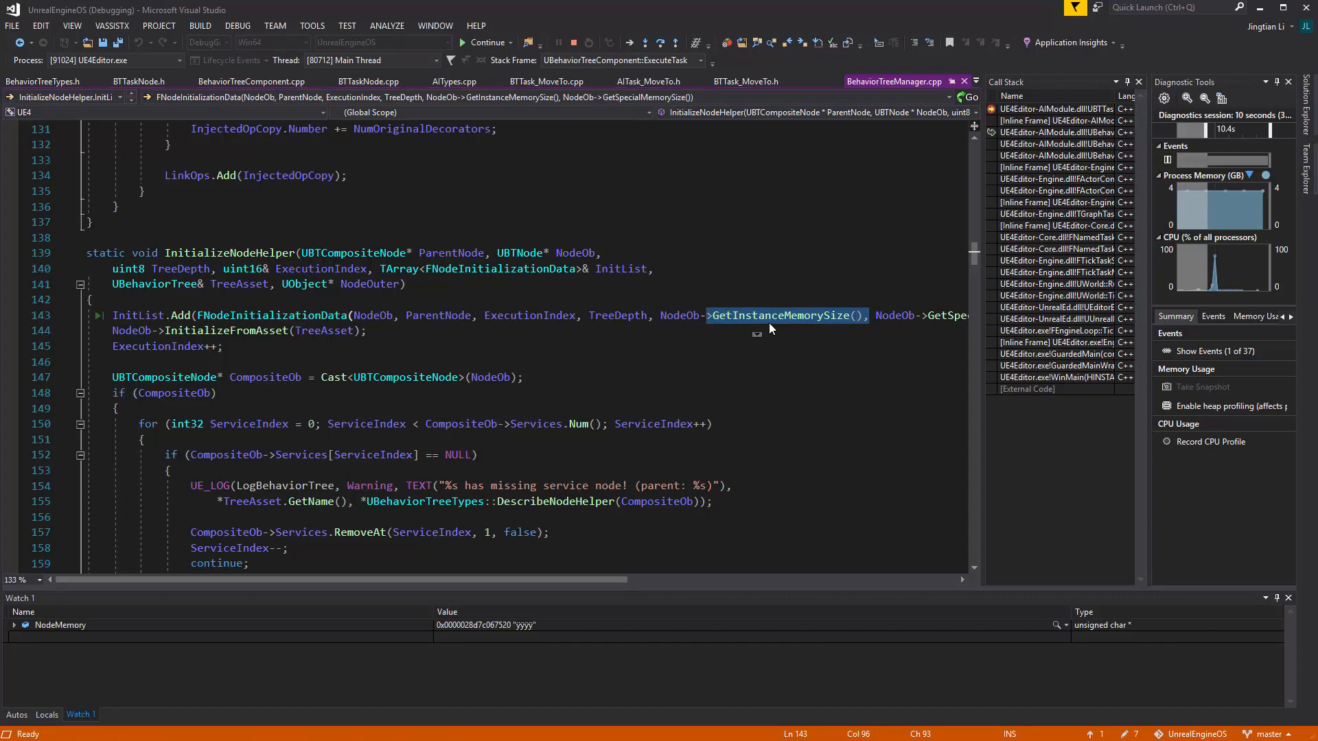
left_click(249, 81)
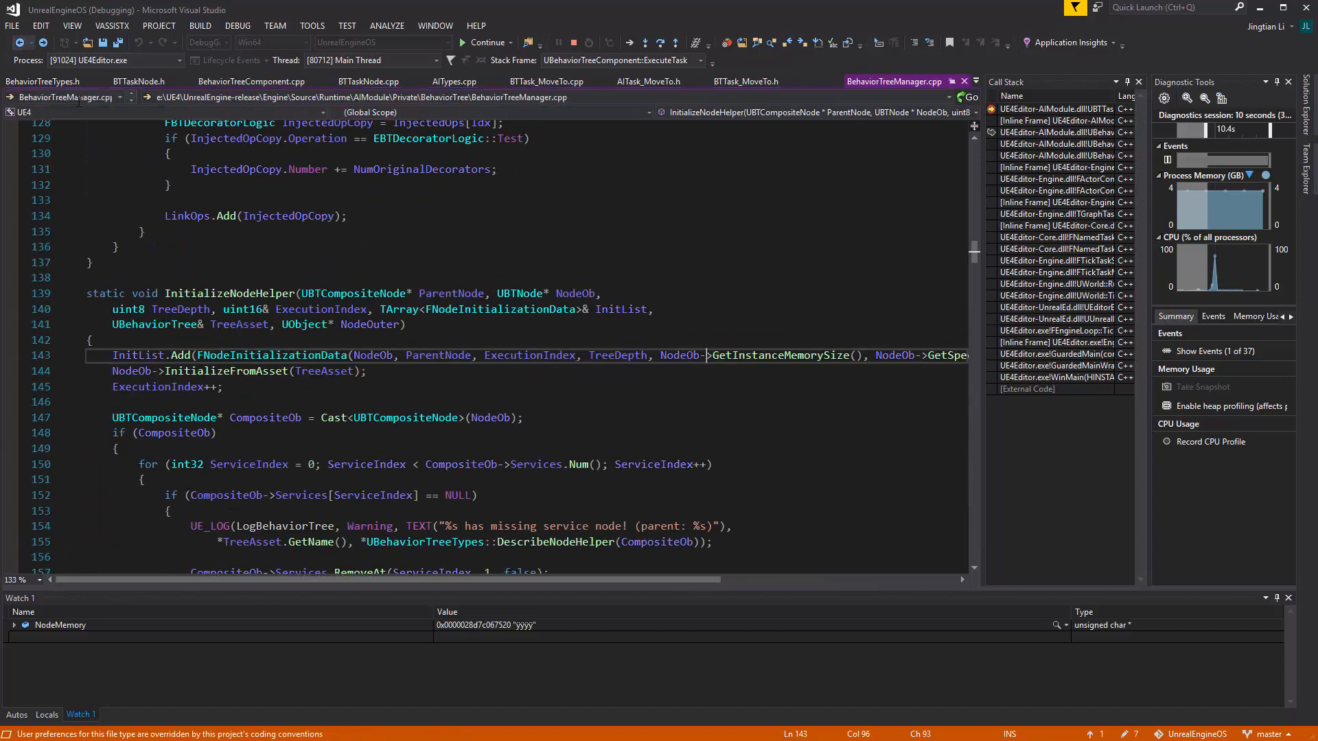
double_click(780, 354)
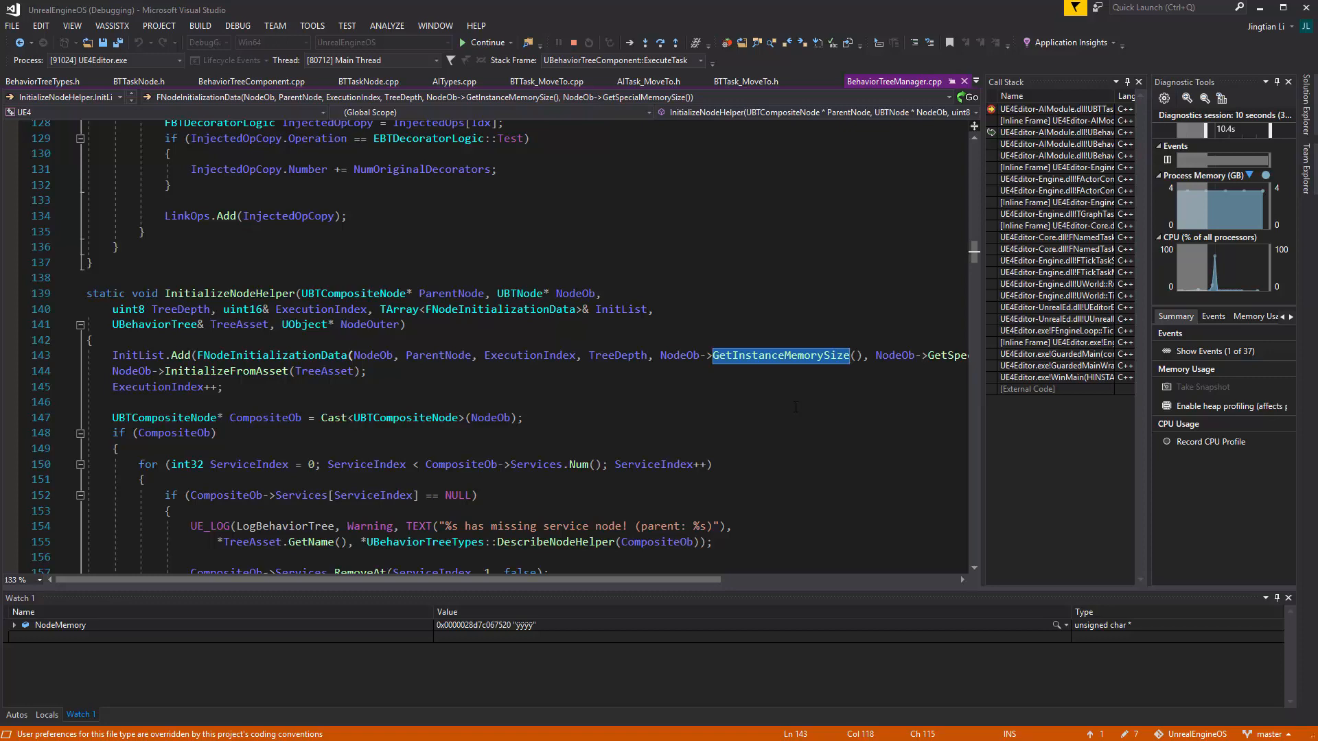
left_click(250, 81)
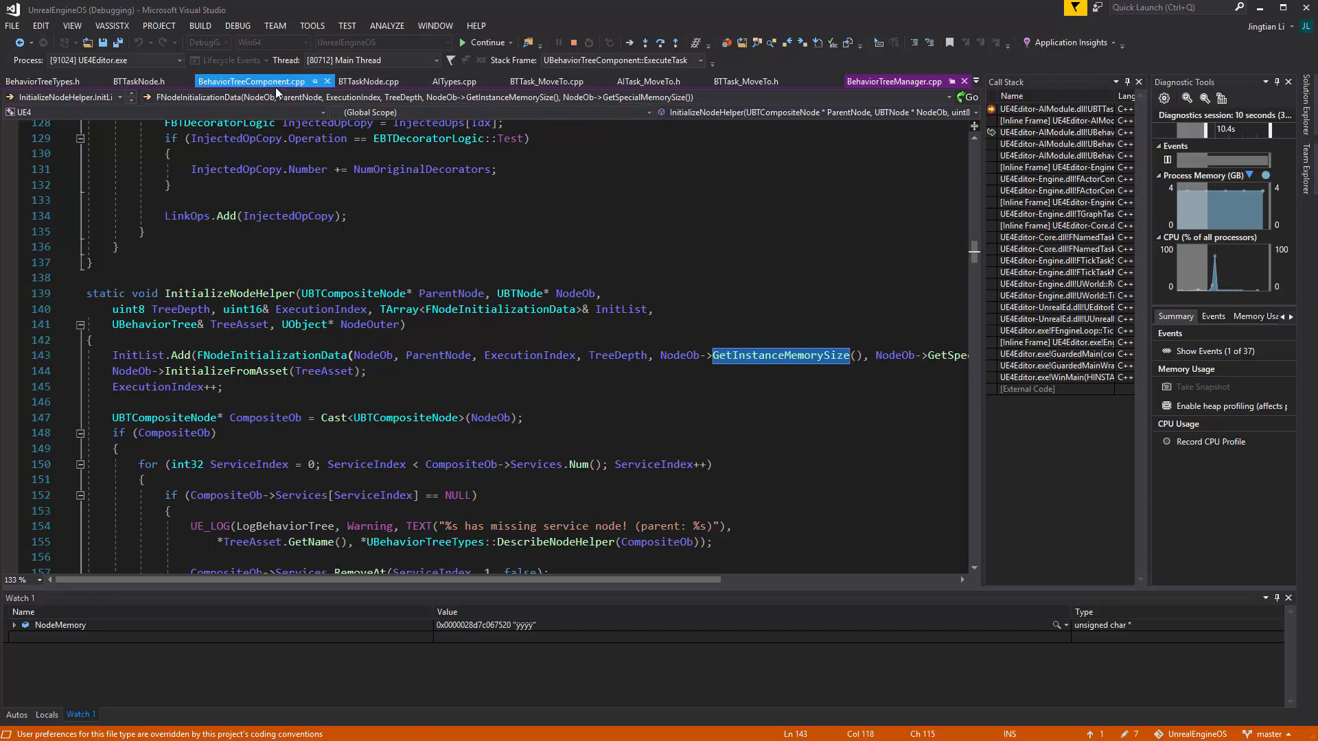
mouse_move(252, 81)
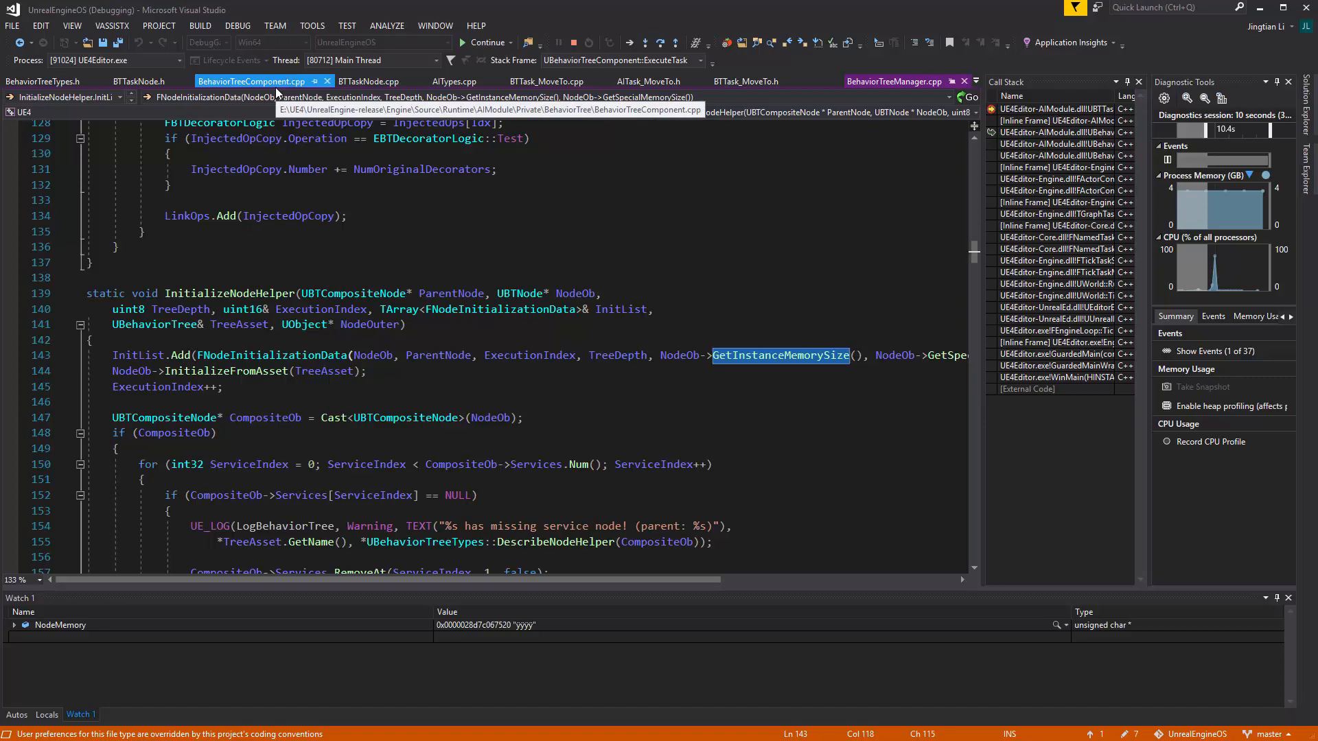
mouse_move(234, 90)
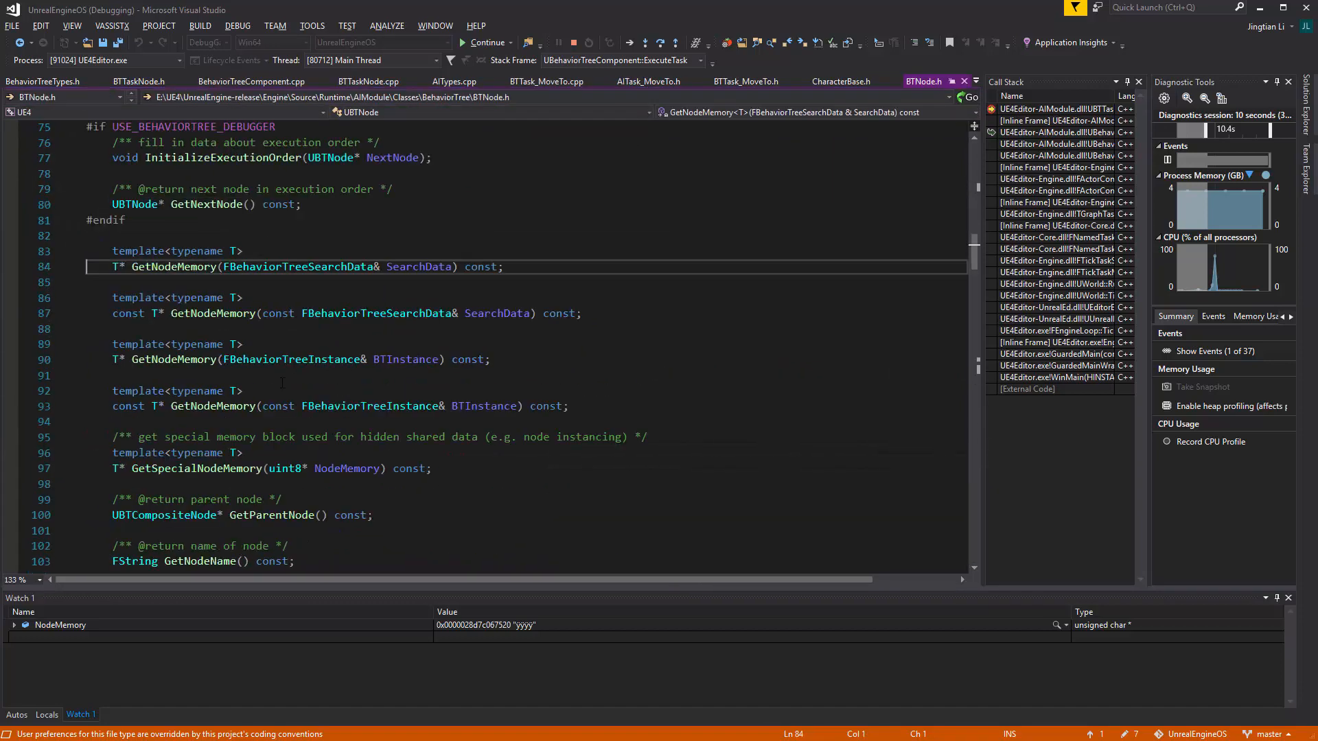
Highlight MemoryOffset in GetNodeMemory bodies, then return to FNodeInitializationData in BehaviorTreeManager.cpp
scroll("down", 3)
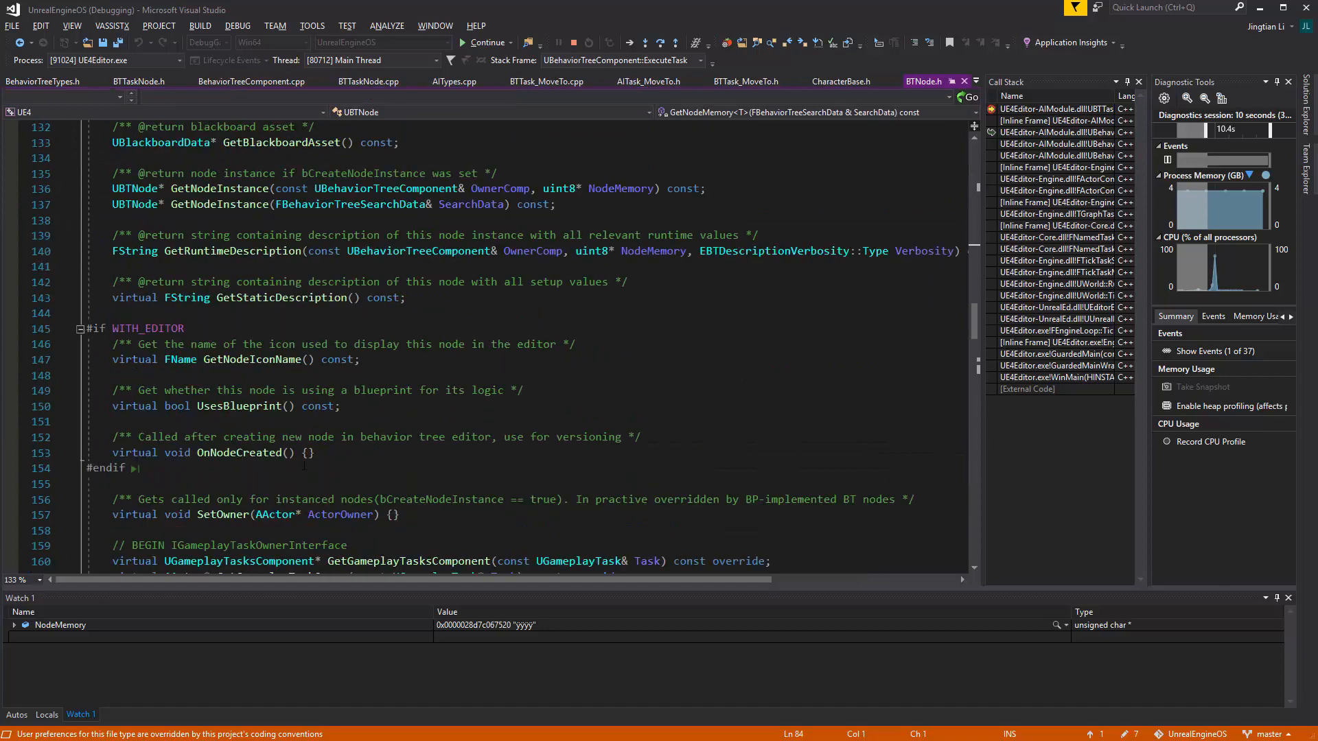
scroll("down", 3)
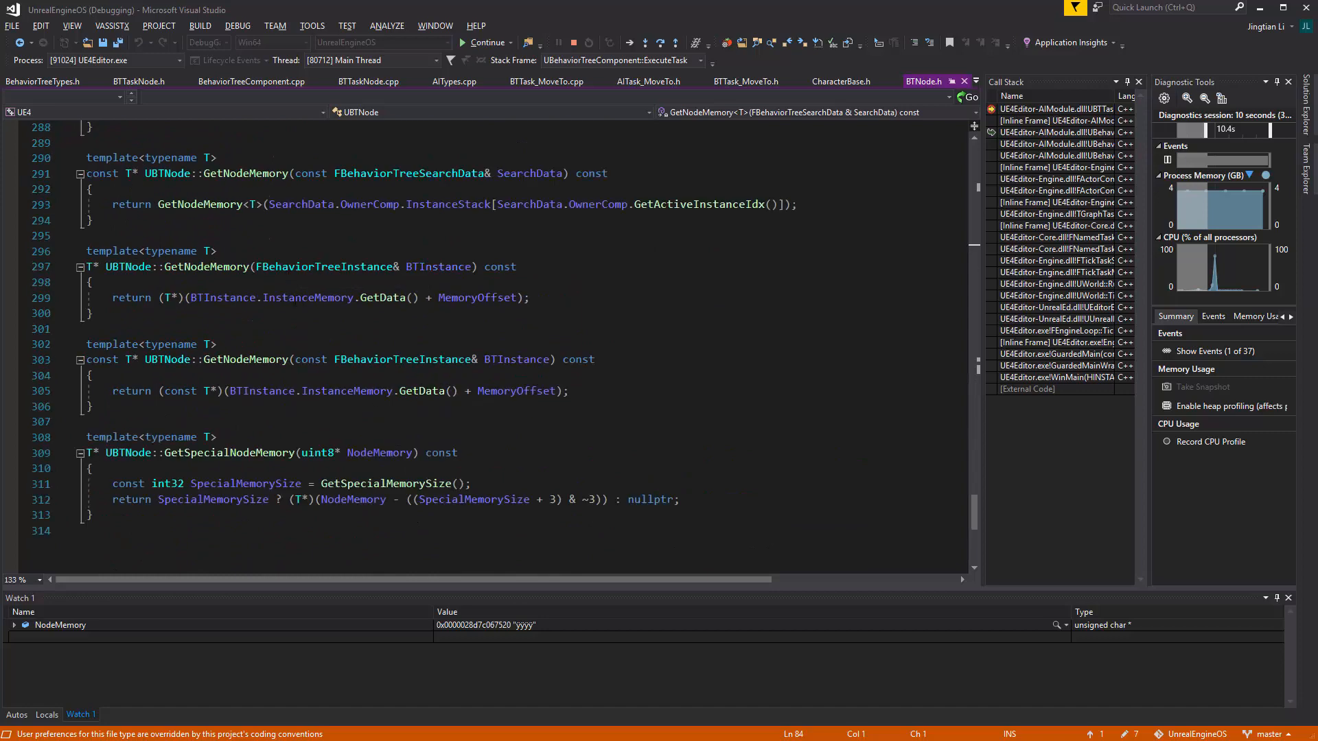
double_click(306, 298)
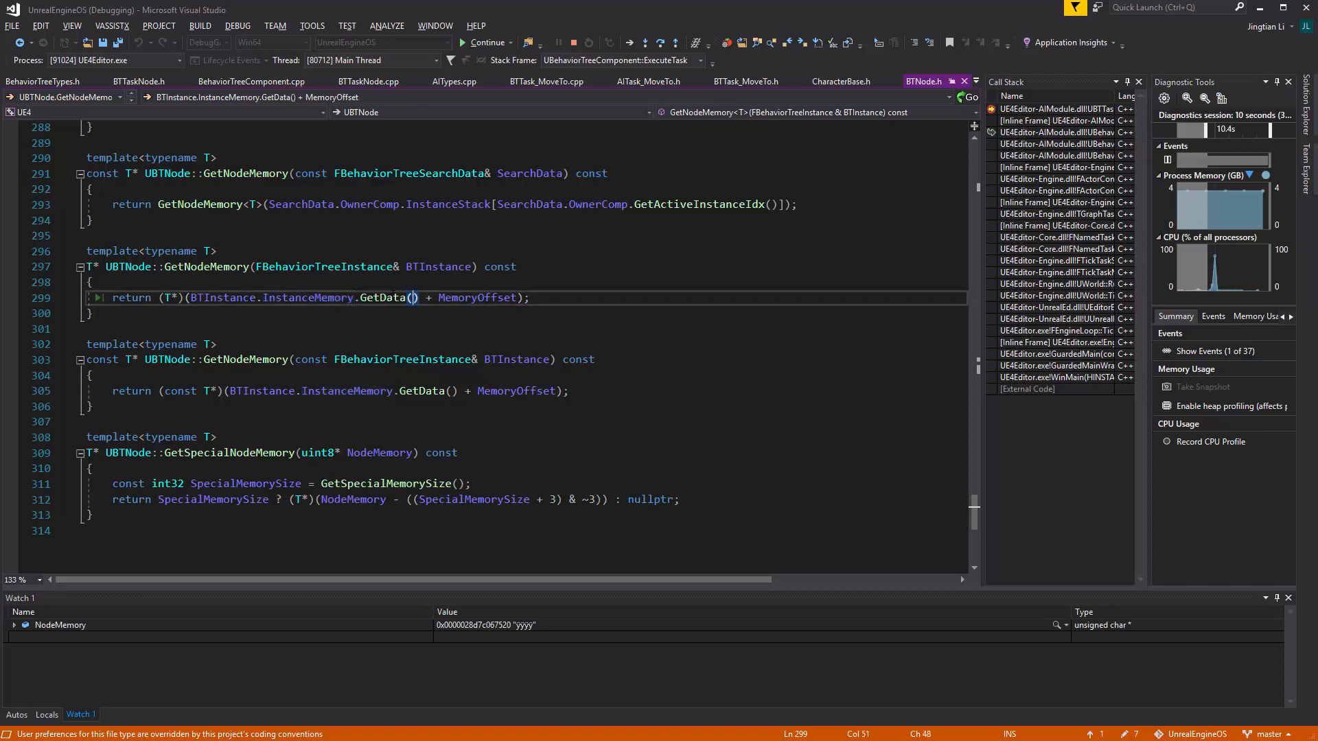
double_click(306, 298)
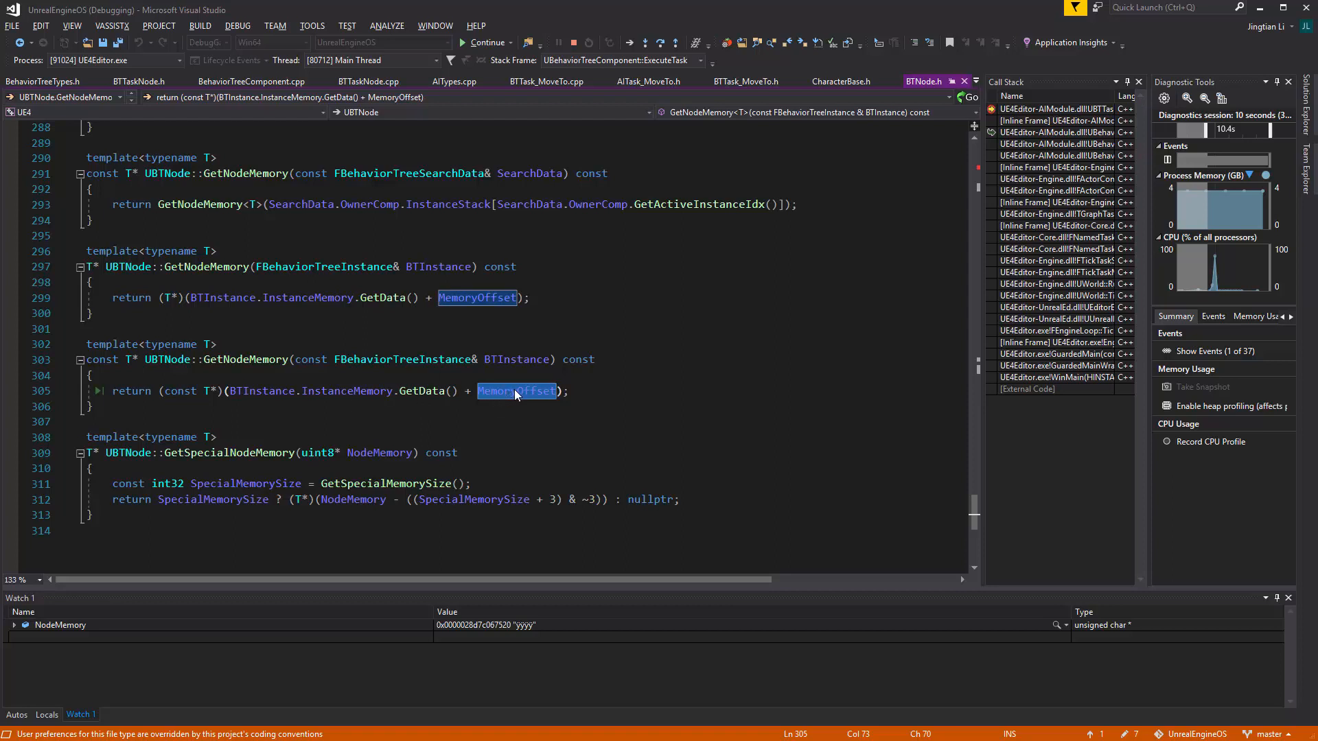
left_click(138, 81)
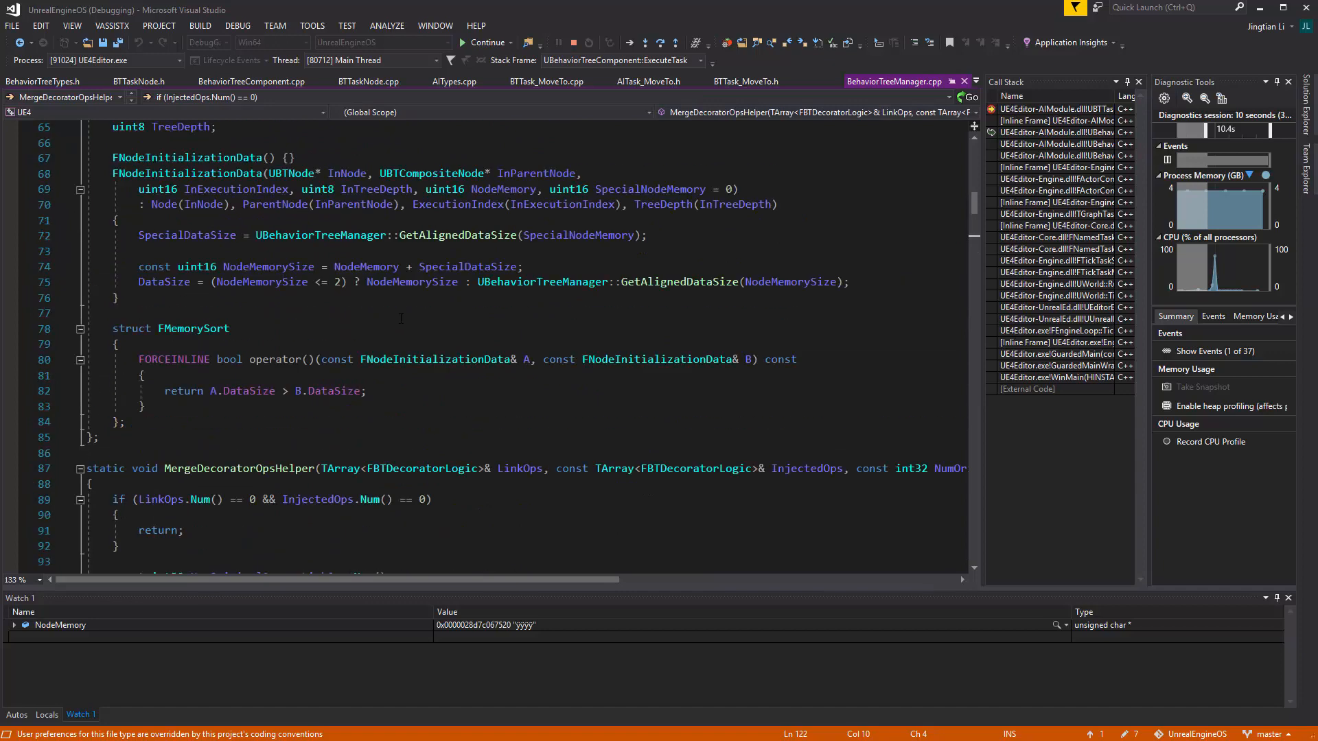
Search to LoadTree where nodes are sorted by memory size and MemoryOffset accumulated
scroll("up", 3)
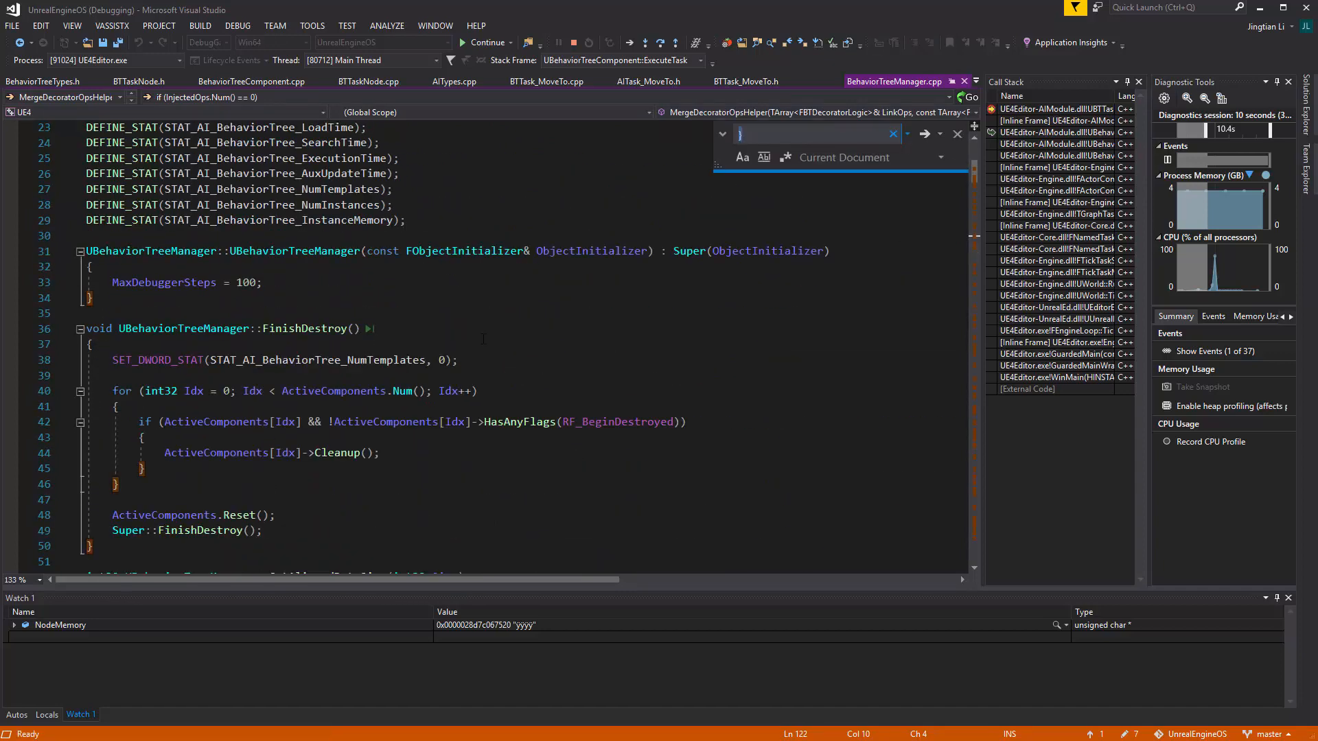
type("start")
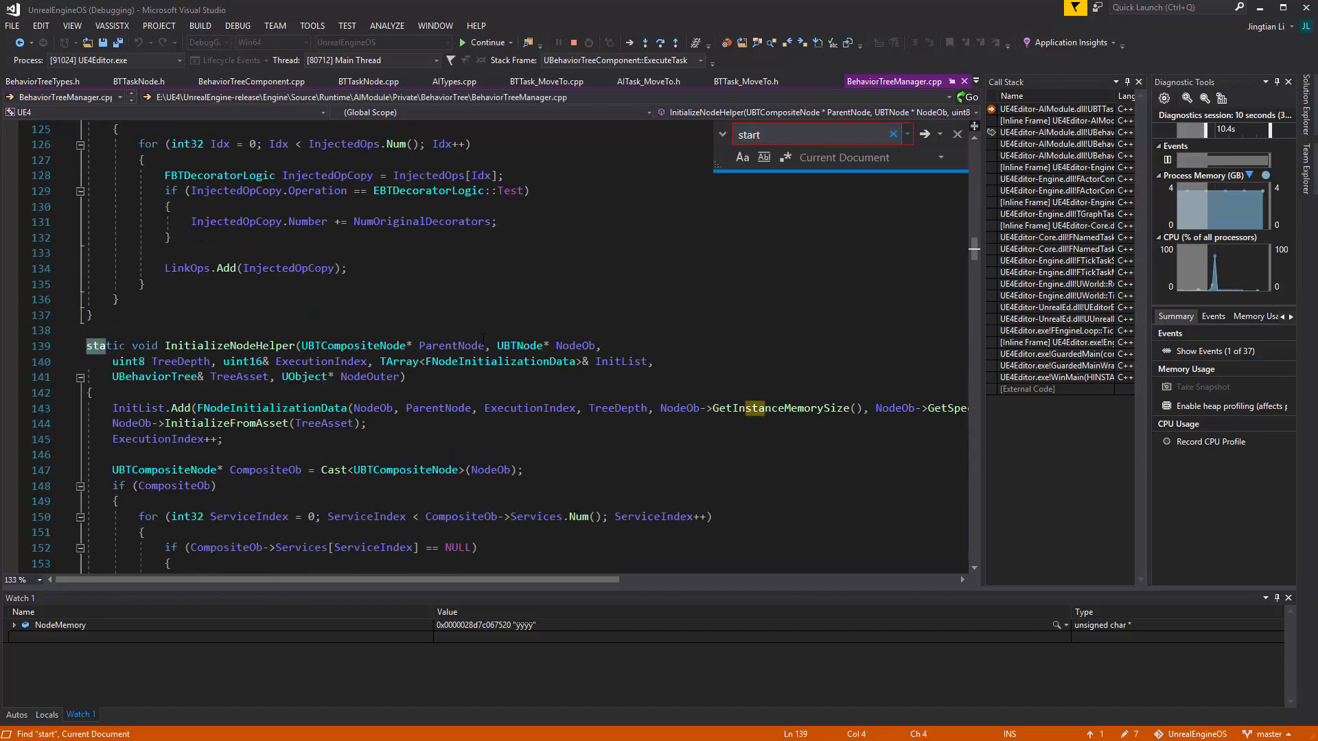
type("tRE")
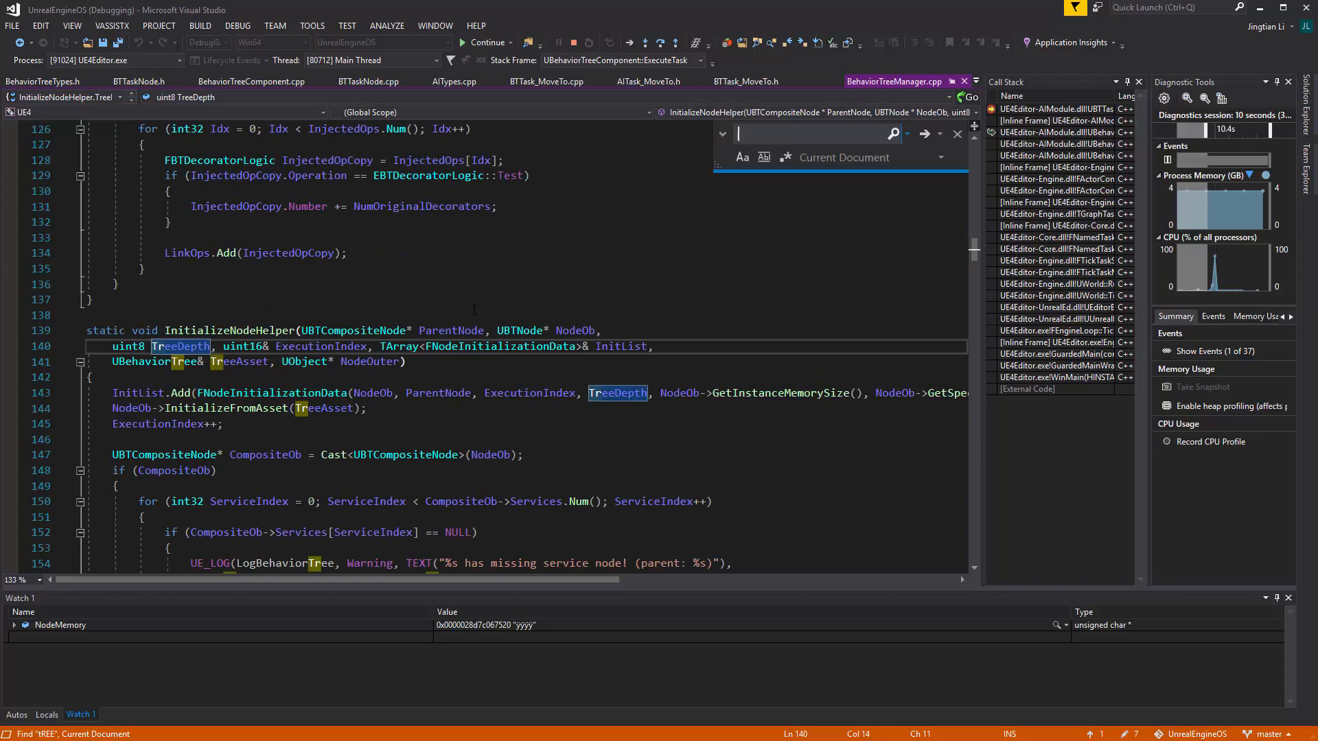
double_click(229, 329)
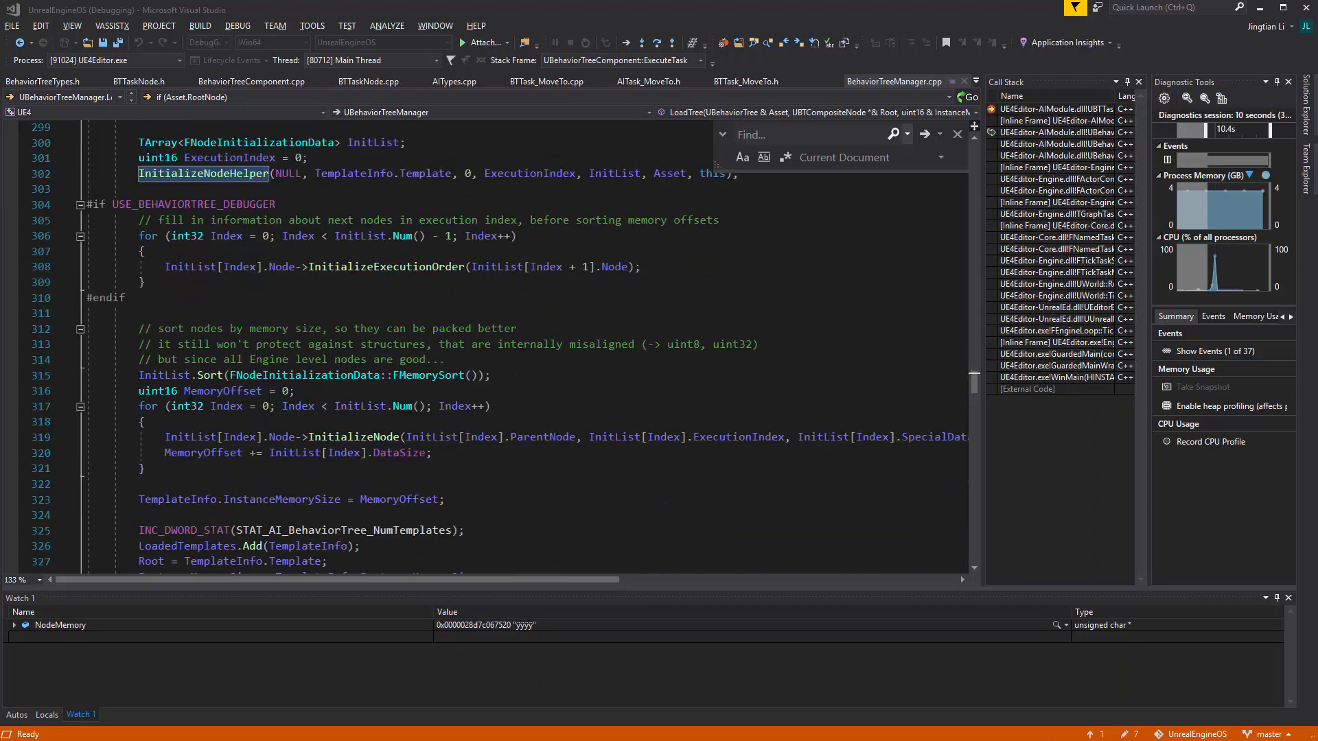
Return to ExecuteTask where MyMemory->Task and bObserverCanFinishTask are assigned
scroll("down", 3)
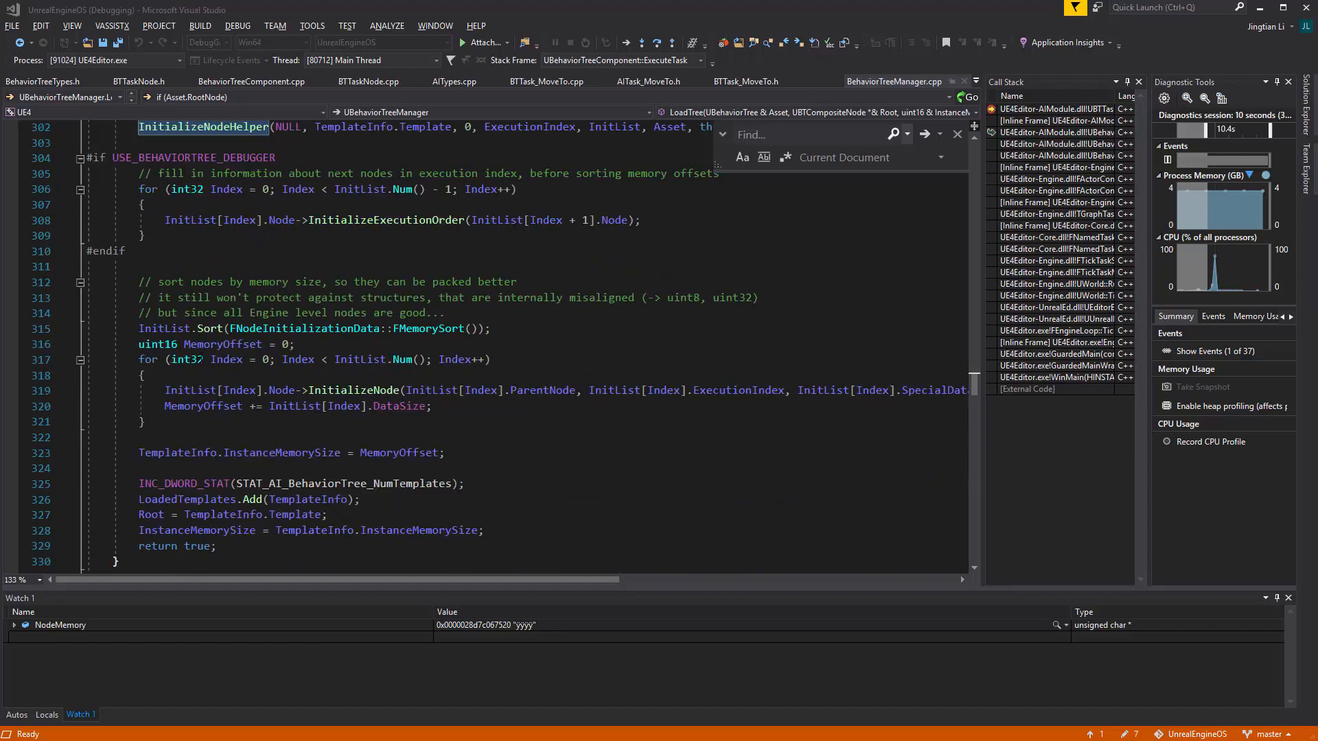
double_click(222, 344)
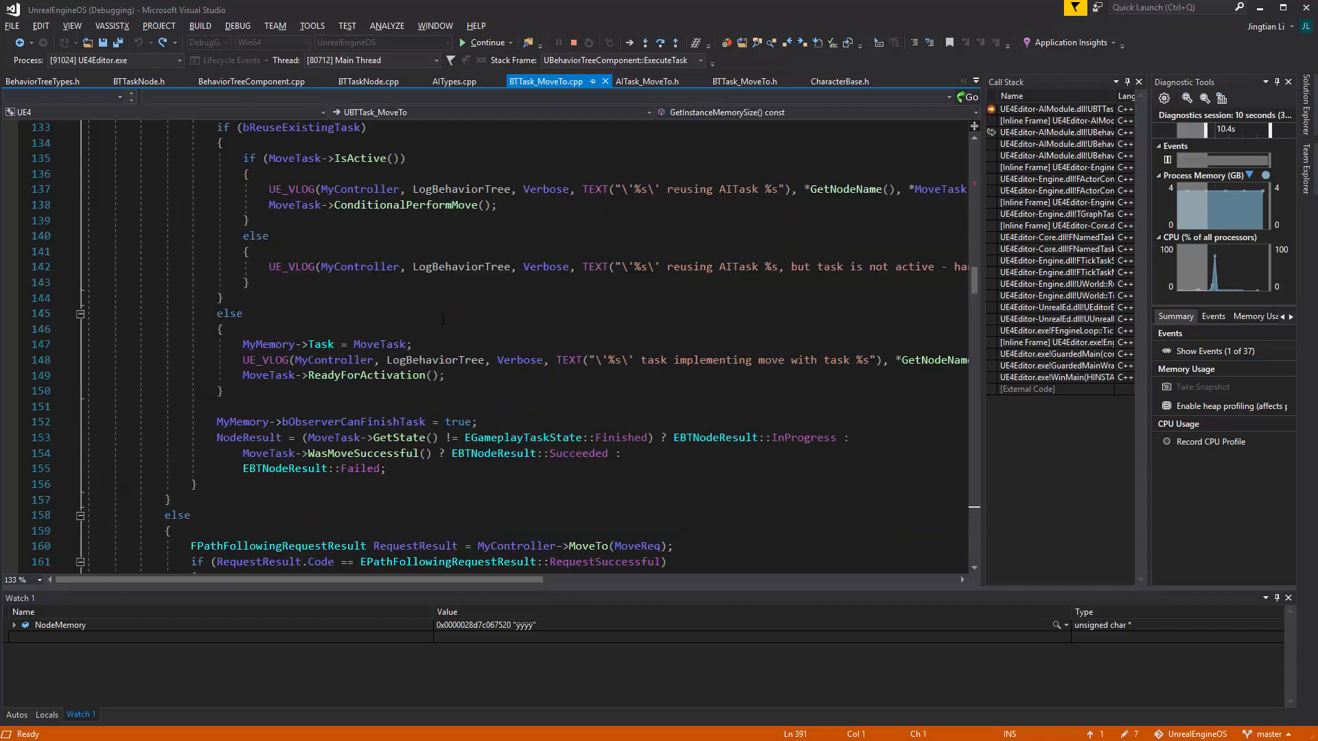
scroll("up", 3)
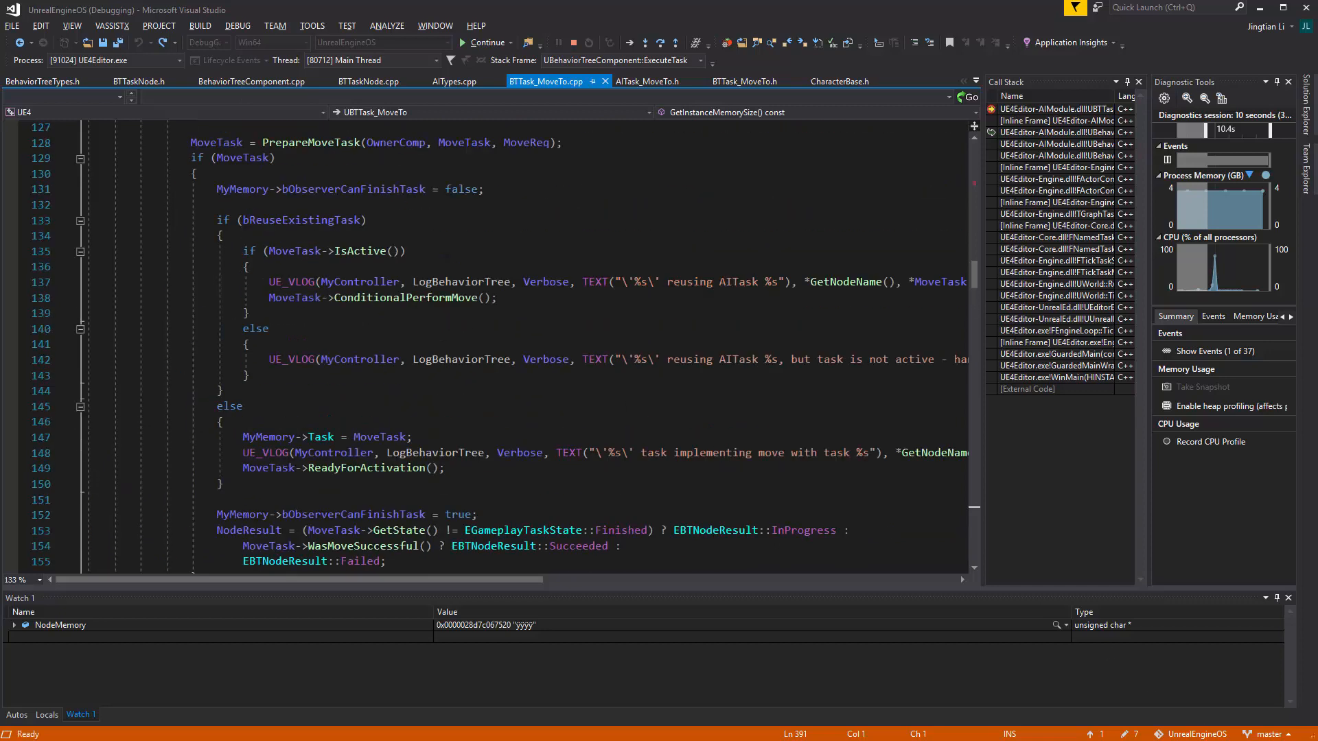
mouse_move(1139, 686)
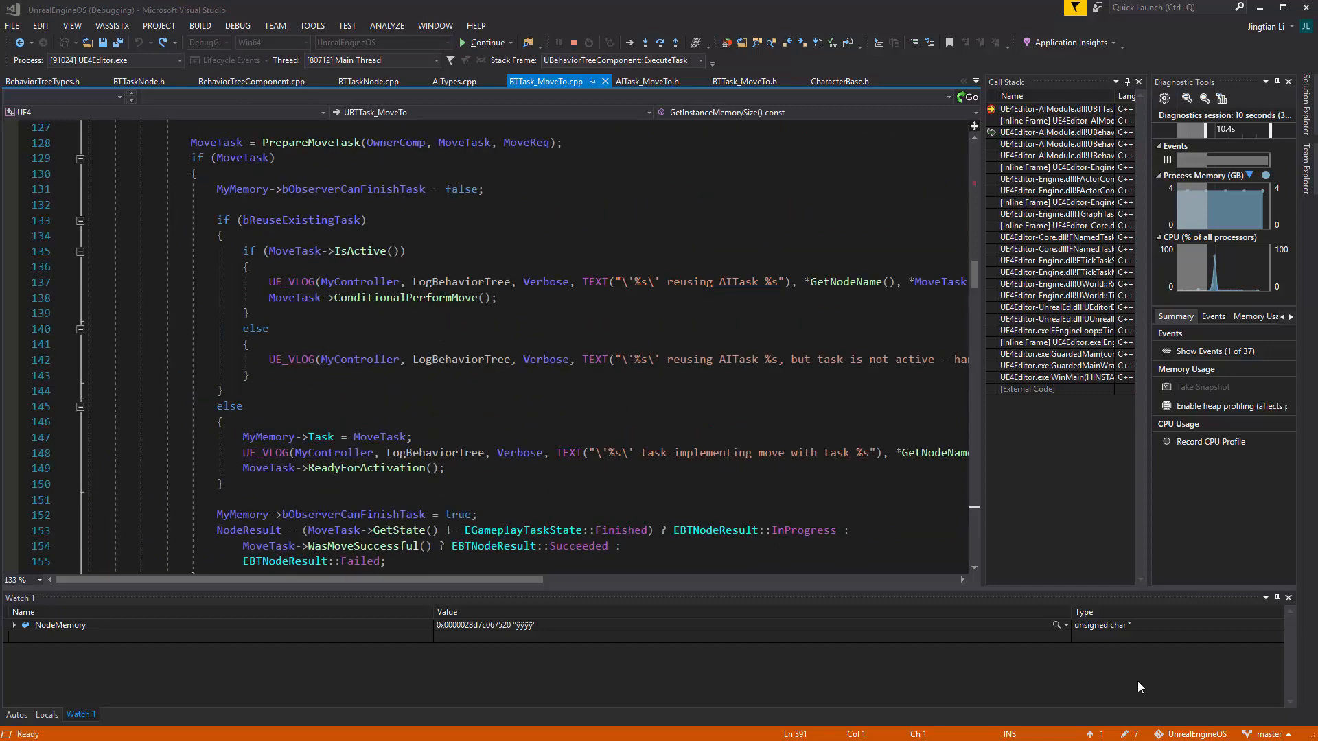